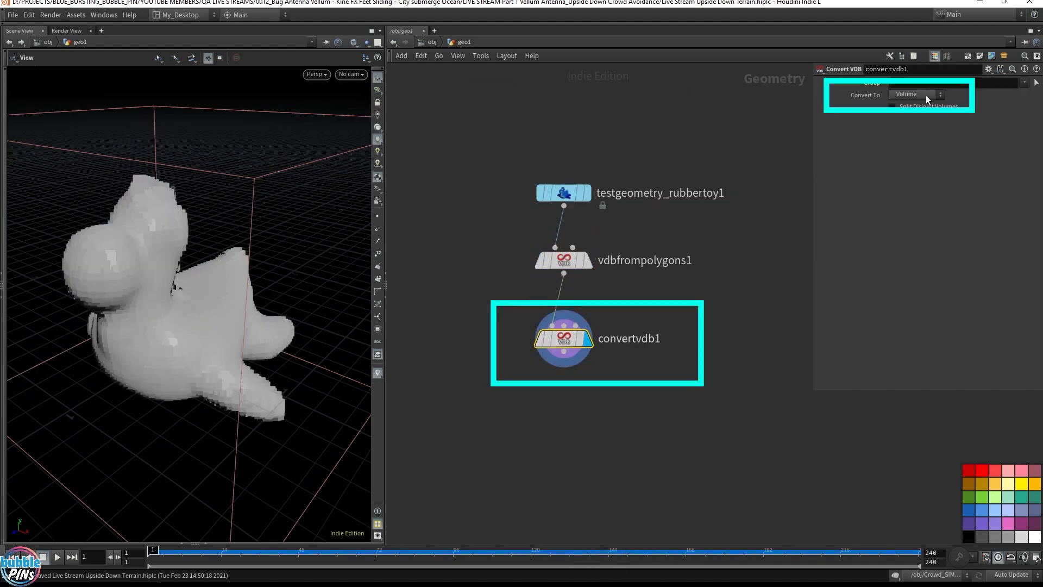
Set Convert VDB to output Polygons and orbit to inspect the rubber toy mesh
{"action": "left_click", "coordinate": [911, 95]}
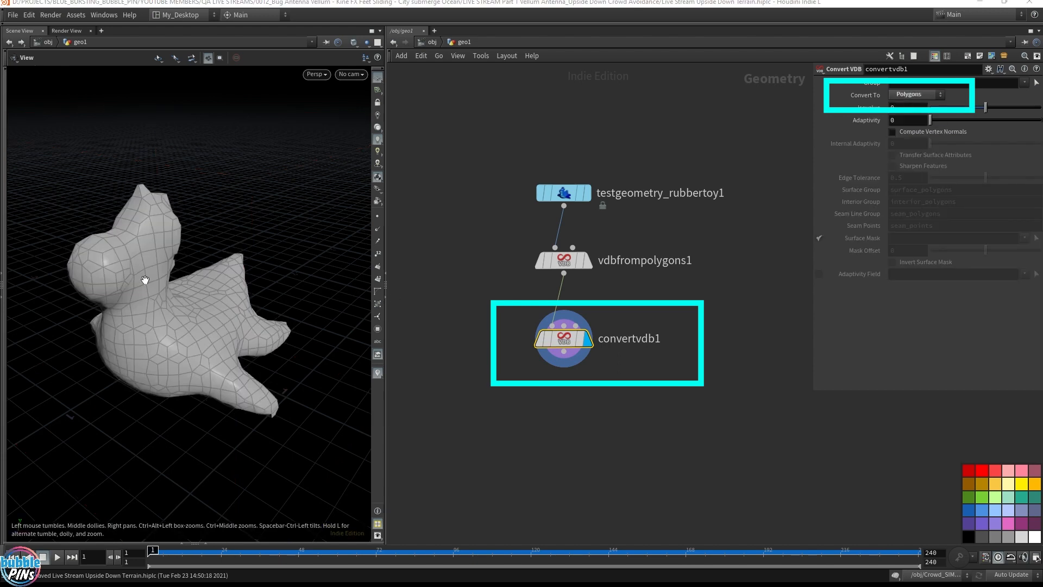
{"action": "left_click_drag", "start_coordinate": [145, 279], "coordinate": [255, 352]}
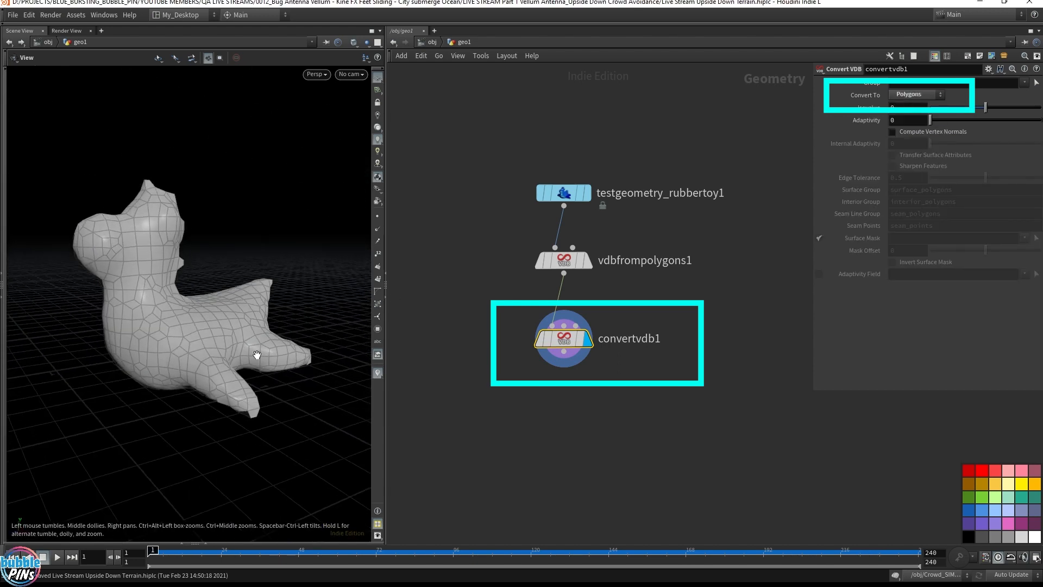
{"action": "key", "text": "tab"}
{"action": "type", "text": "fem"}
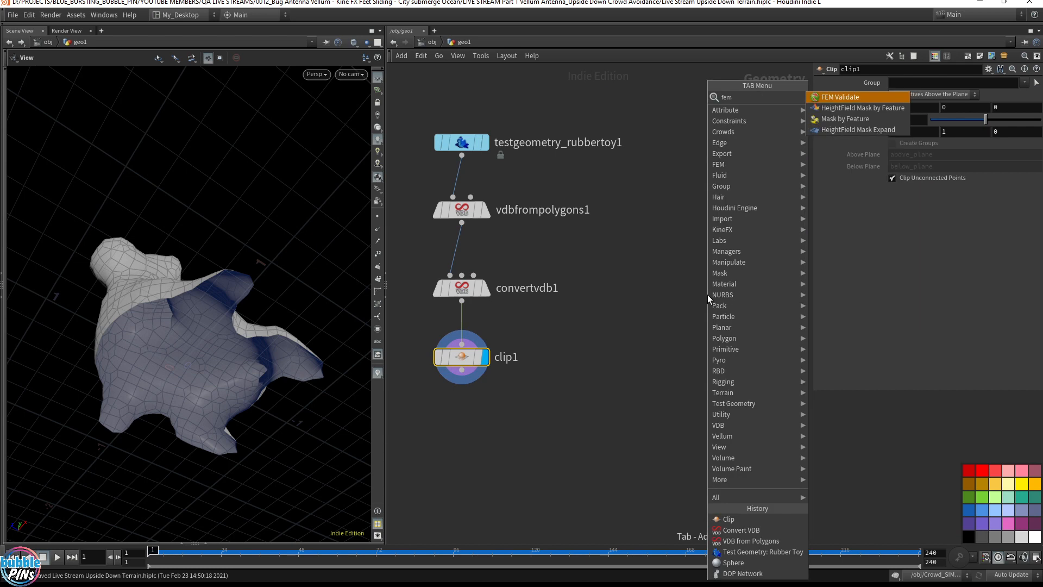
Search 'tet' and add a Tet Conform node for the rubber toy
{"action": "type", "text": "tet"}
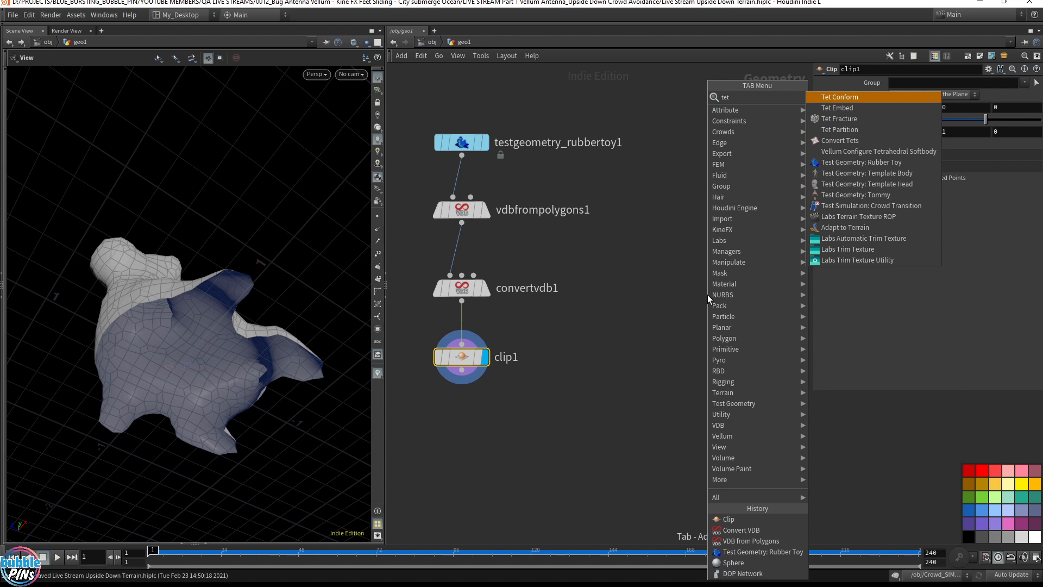
{"action": "left_click", "coordinate": [839, 96]}
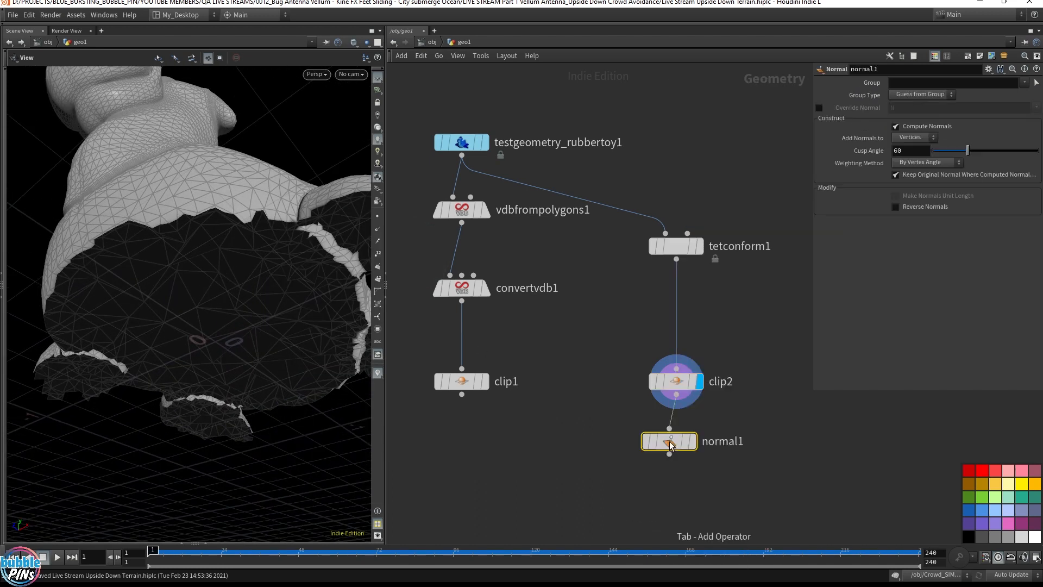
Set the display flag on normal1 to view its output
{"action": "left_click", "coordinate": [668, 441]}
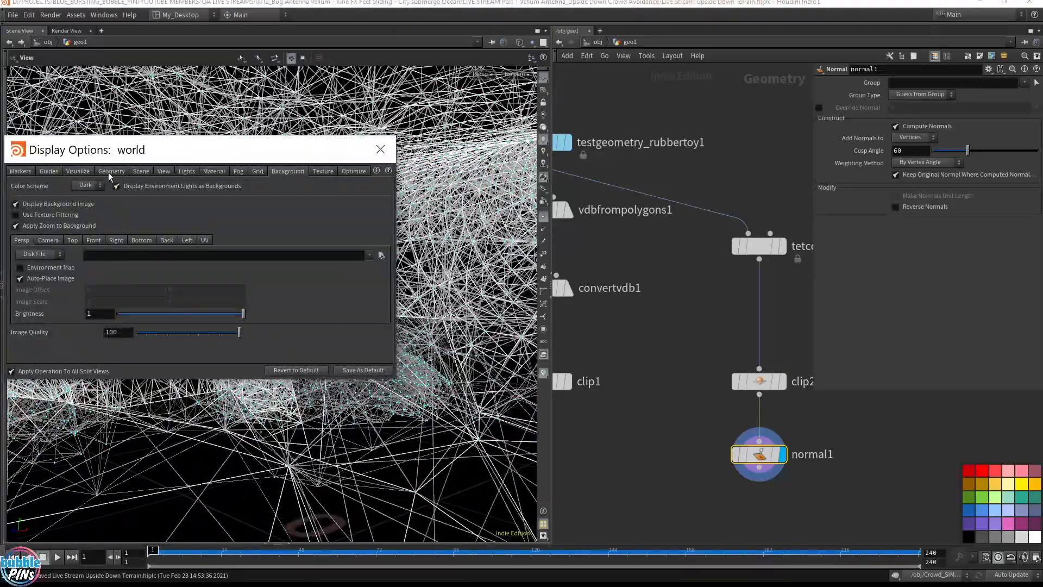
Close Display Options and display clip2's tet-conformed toy
{"action": "left_click", "coordinate": [49, 171]}
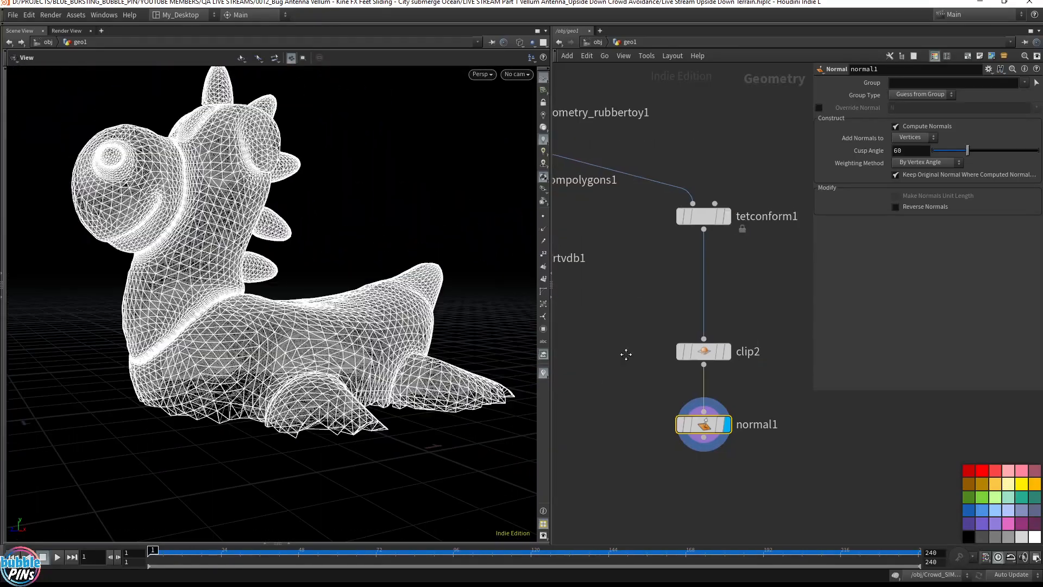
{"action": "left_click", "coordinate": [702, 352]}
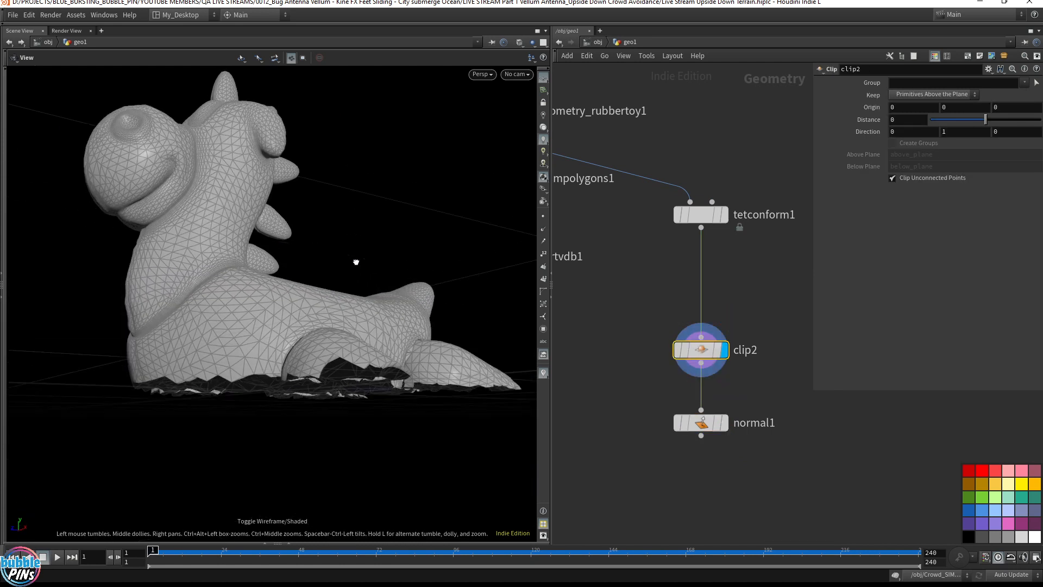
Orbit under the toy to view clip2's cut at Origin Y -0.0612659
{"action": "left_click_drag", "start_coordinate": [333, 266], "coordinate": [233, 286]}
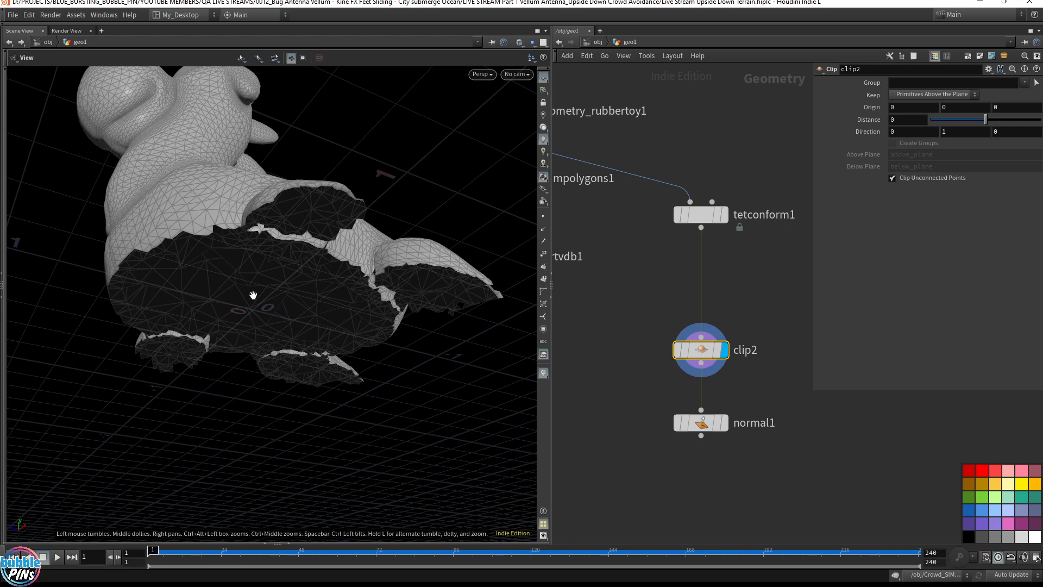
{"action": "mouse_move", "coordinate": [208, 264]}
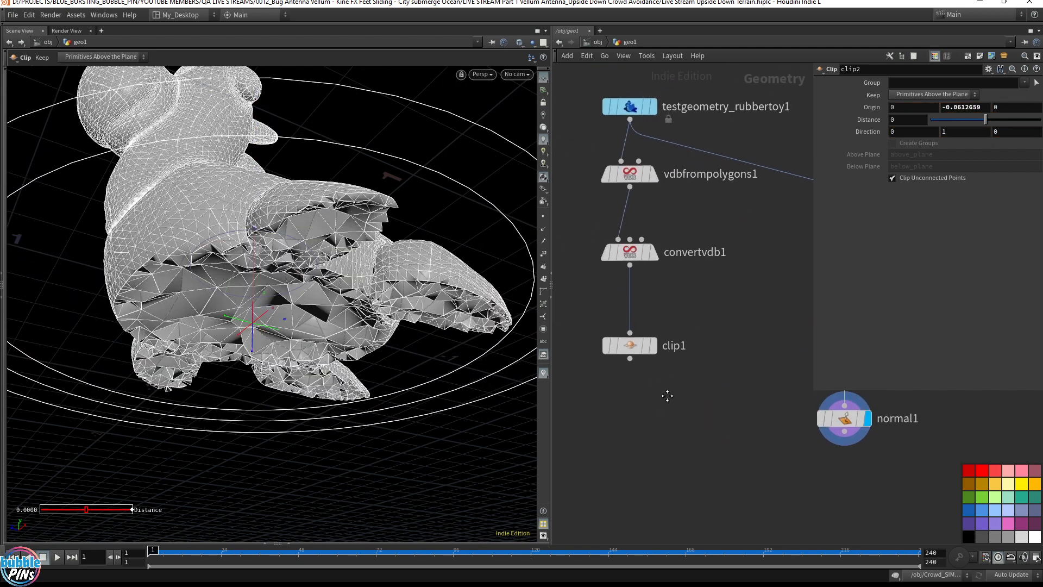
Set clip1's display flag to view the hollow polygon shell cut
{"action": "left_click", "coordinate": [628, 345]}
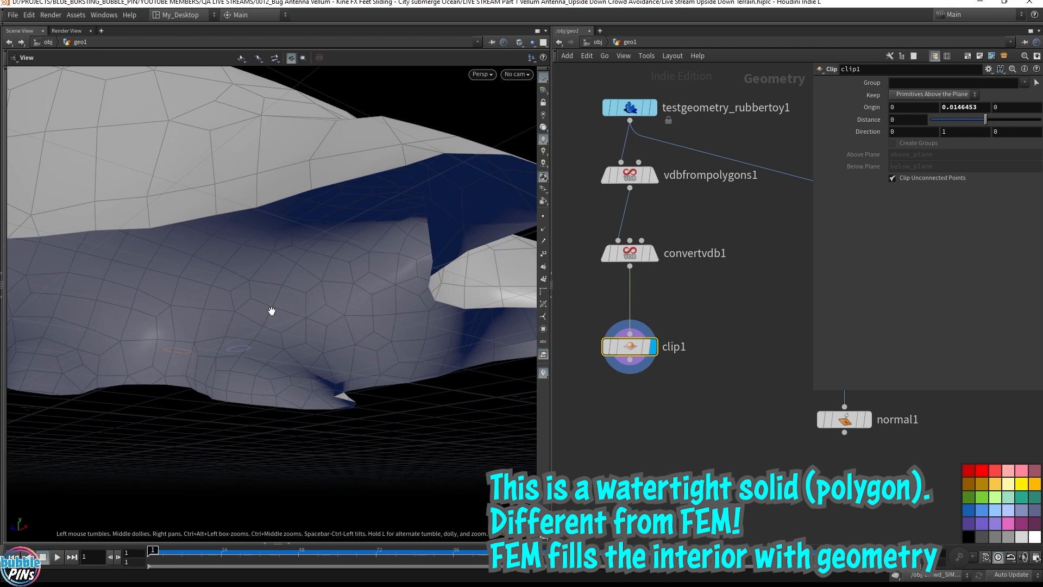
{"action": "mouse_move", "coordinate": [339, 310]}
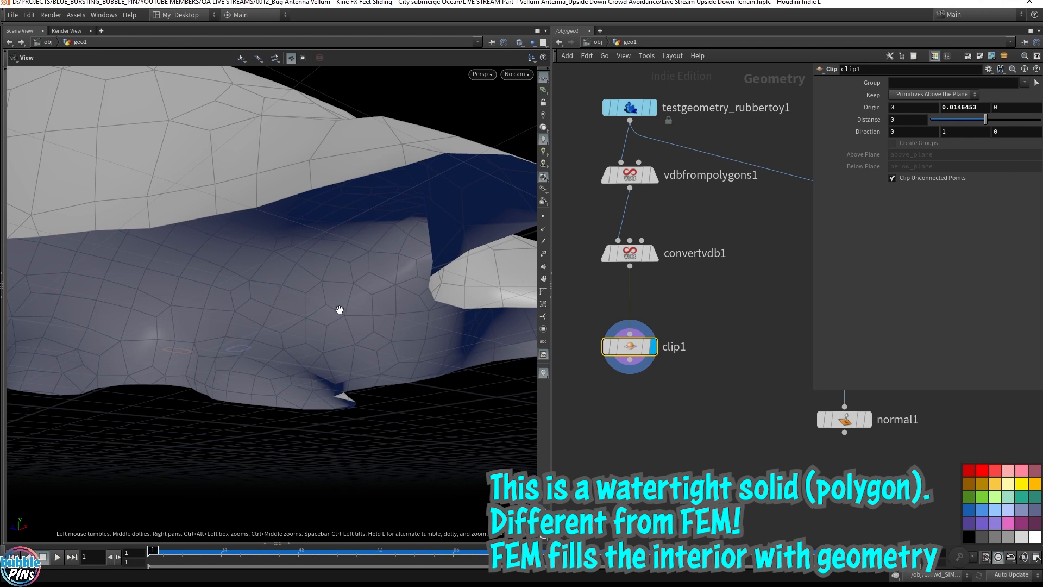